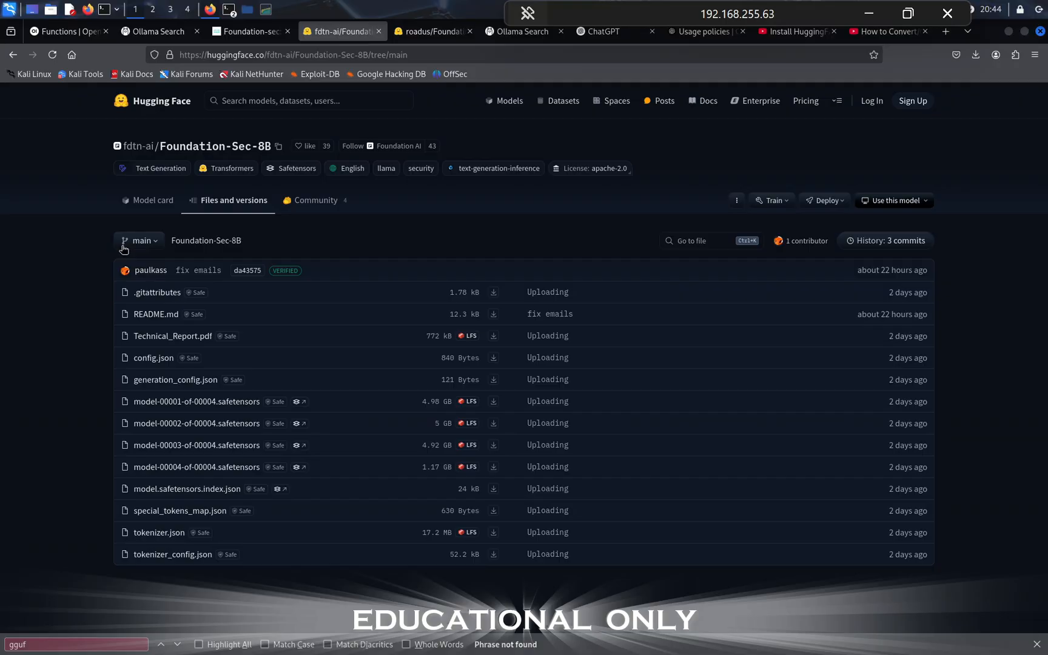
{"action": "mouse_move", "coordinate": [241, 146]}
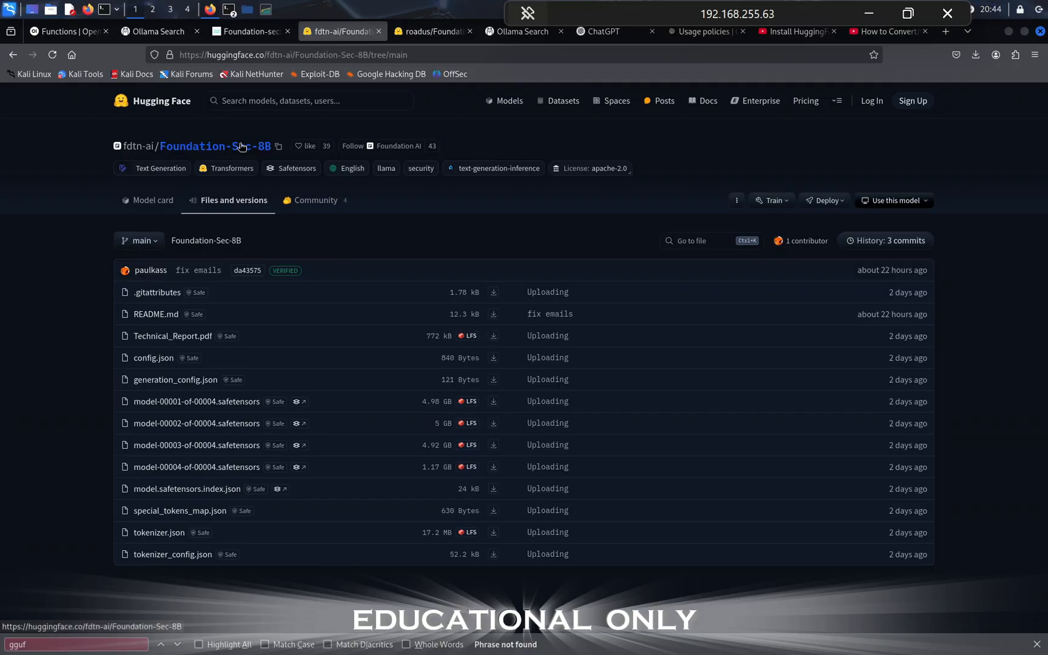
Copy the roadus/Foundation-Sec-8B-Q8_0-GGUF repo name from its Hugging Face page and return to Open WebUI.
{"action": "left_click", "coordinate": [152, 200]}
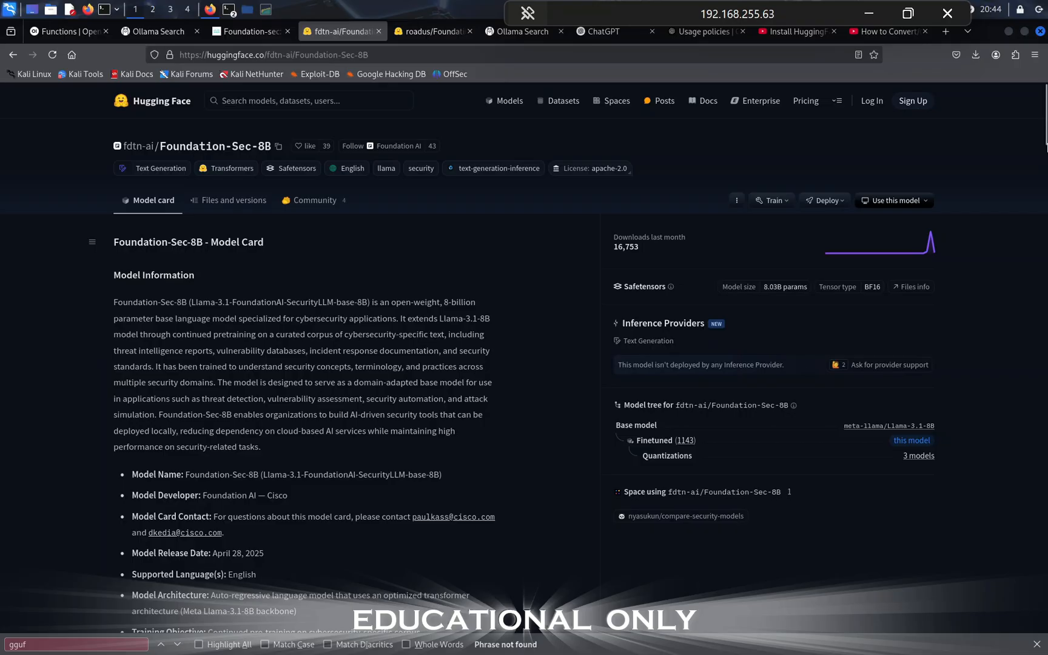
{"action": "scroll", "scroll_direction": "down", "scroll_amount": 3}
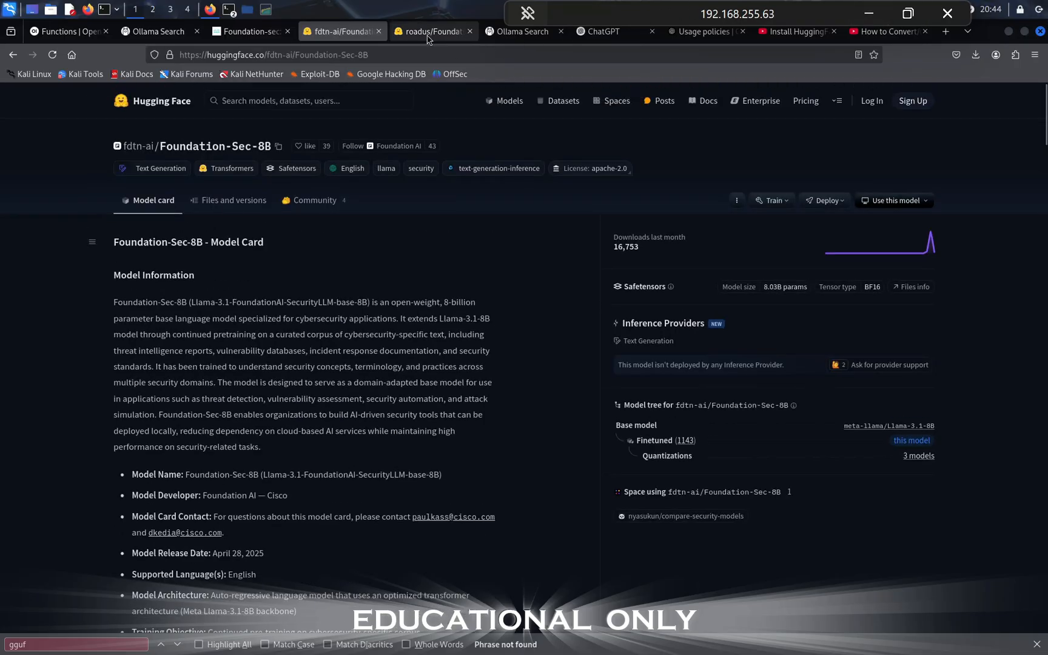
{"action": "left_click", "coordinate": [433, 32]}
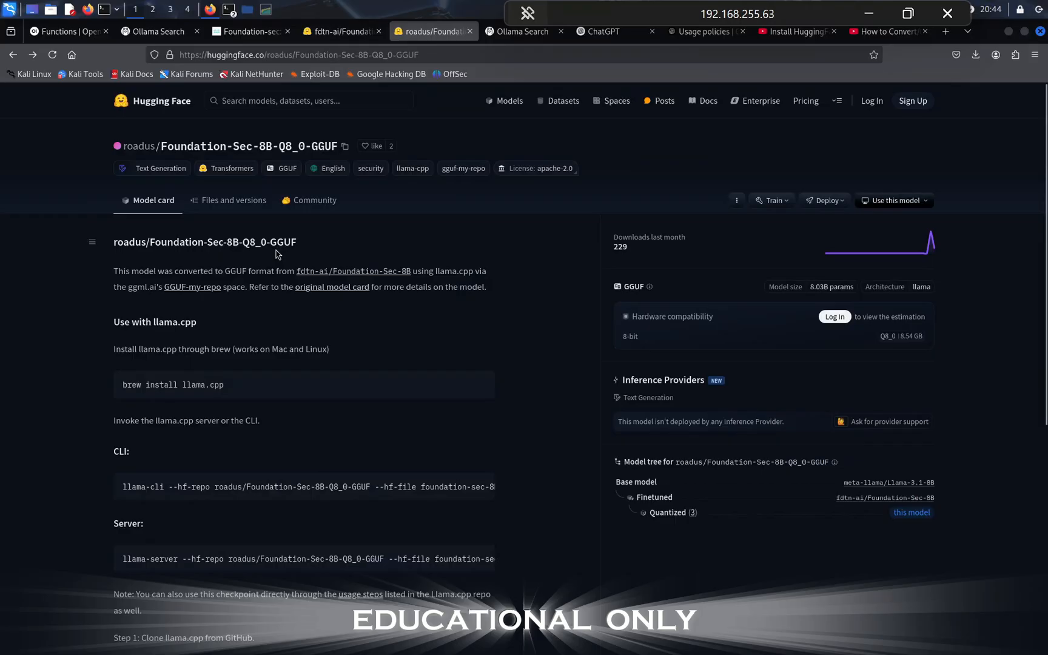
{"action": "mouse_move", "coordinate": [280, 193]}
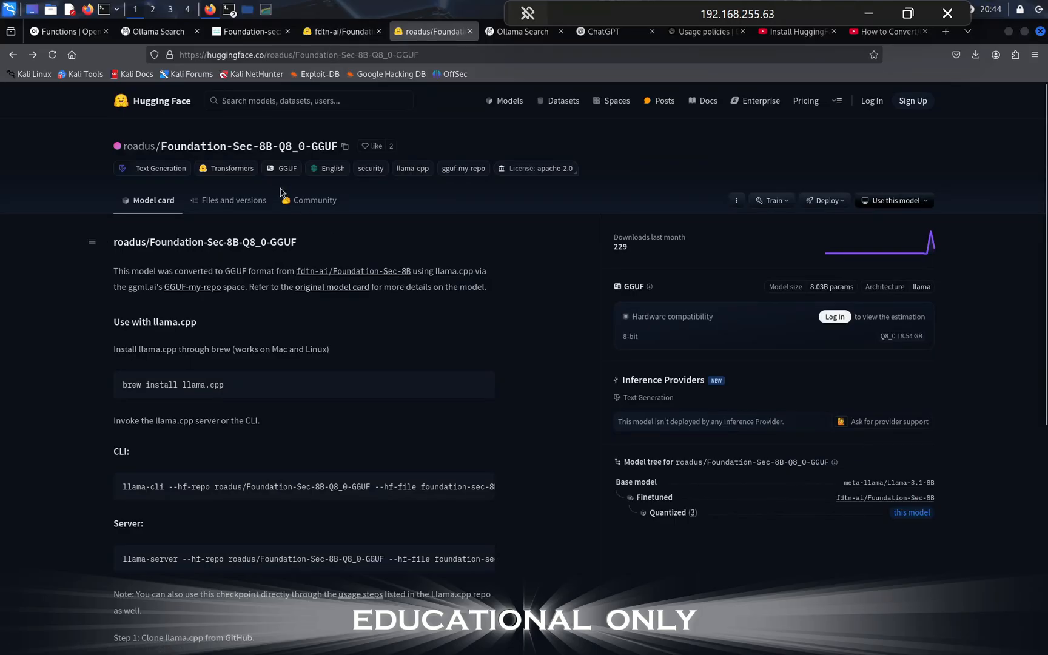
{"action": "left_click", "coordinate": [345, 146]}
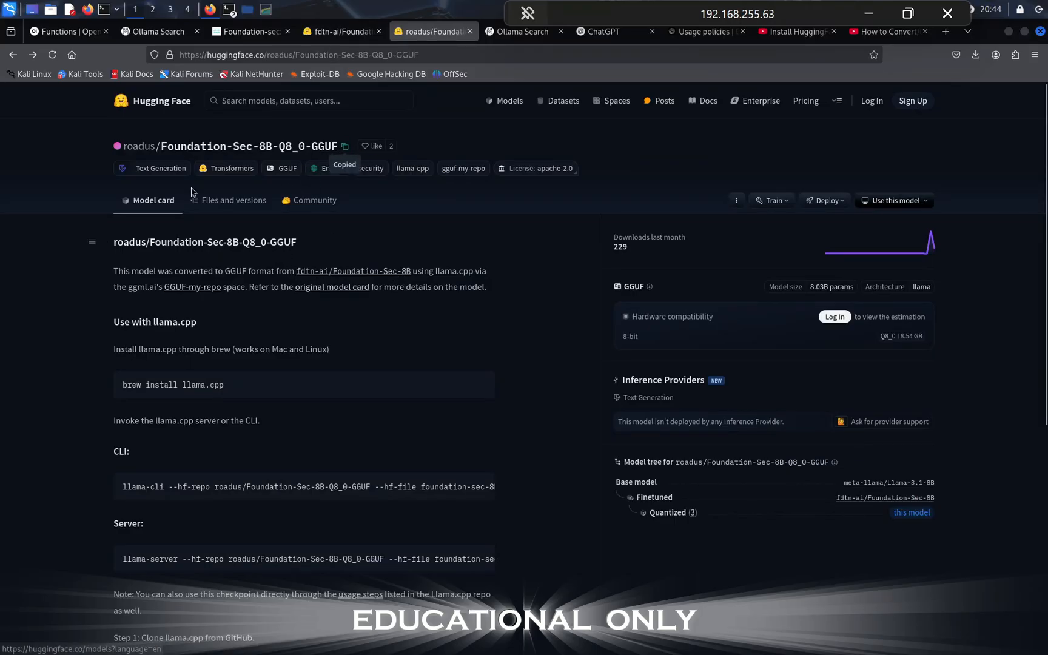
{"action": "left_click", "coordinate": [64, 31]}
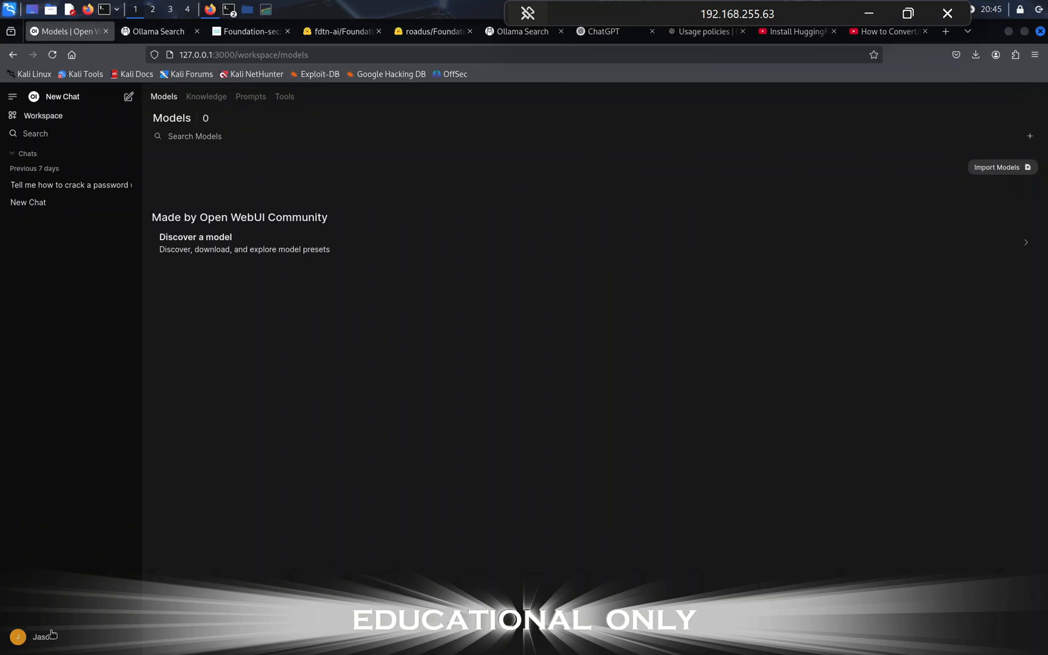
Reach the Admin Panel's Settings page via the account menu at bottom left.
{"action": "left_click", "coordinate": [43, 636]}
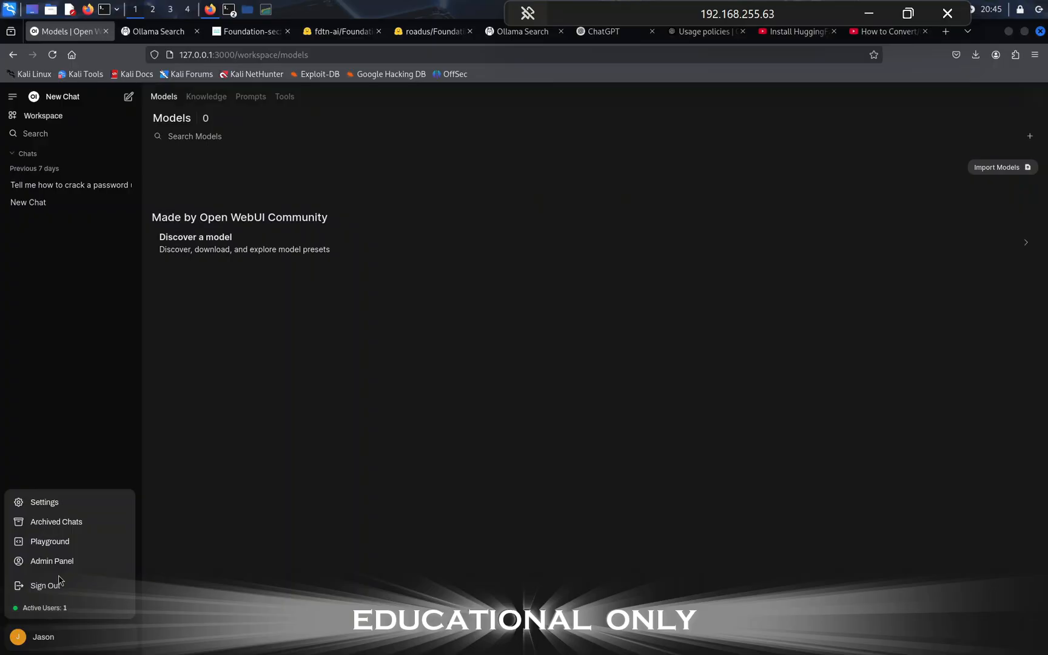
{"action": "left_click", "coordinate": [51, 560]}
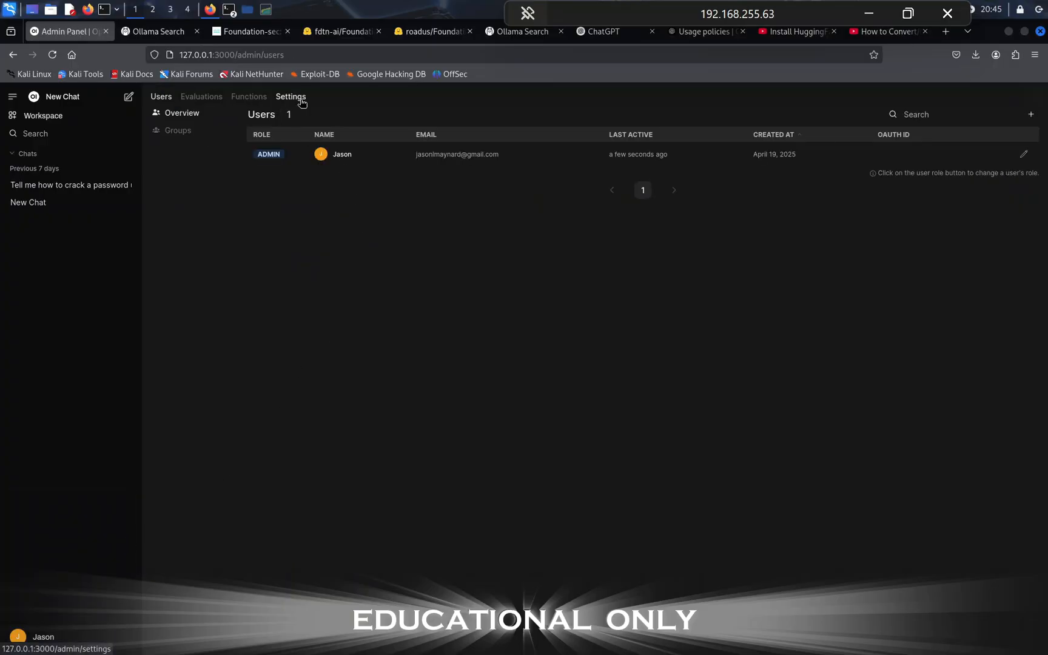
{"action": "left_click", "coordinate": [290, 97]}
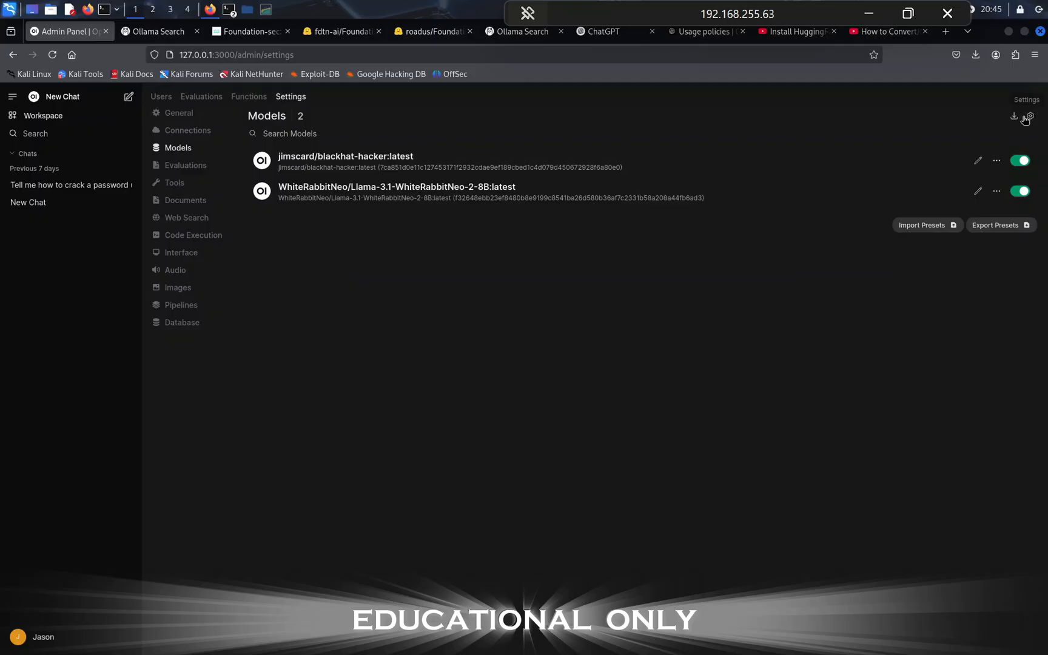
In Manage Models, pull hf.co/roadus/Foundation-Sec-8B-Q8_0-GGUF and leave it downloading.
{"action": "left_click", "coordinate": [1032, 116]}
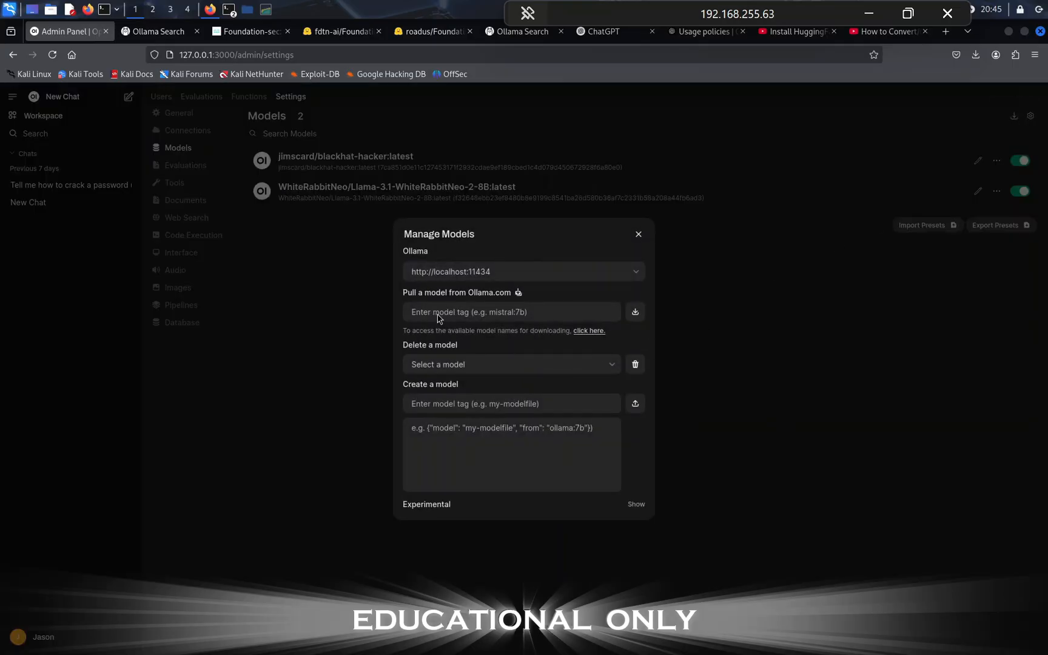
{"action": "type", "text": "hf"}
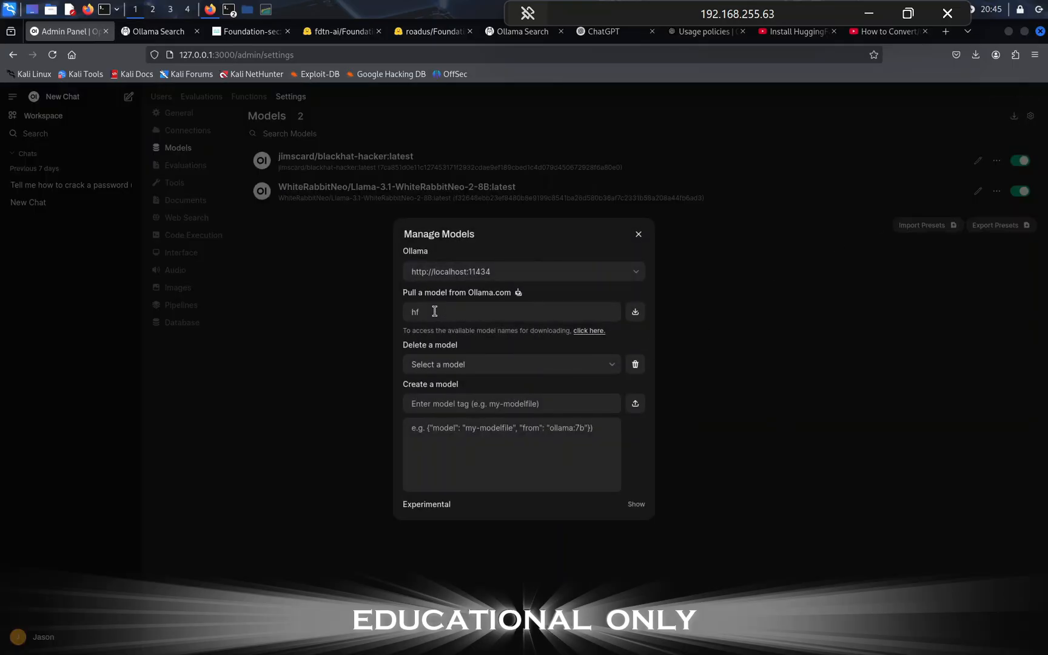
{"action": "left_click", "coordinate": [634, 312]}
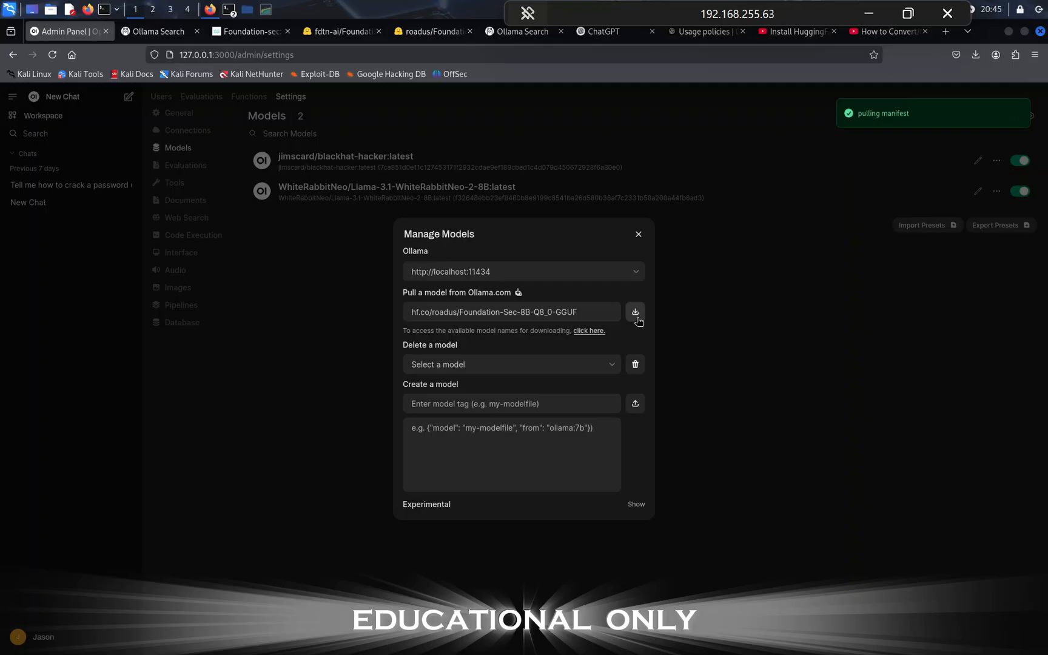
{"action": "left_click", "coordinate": [634, 313]}
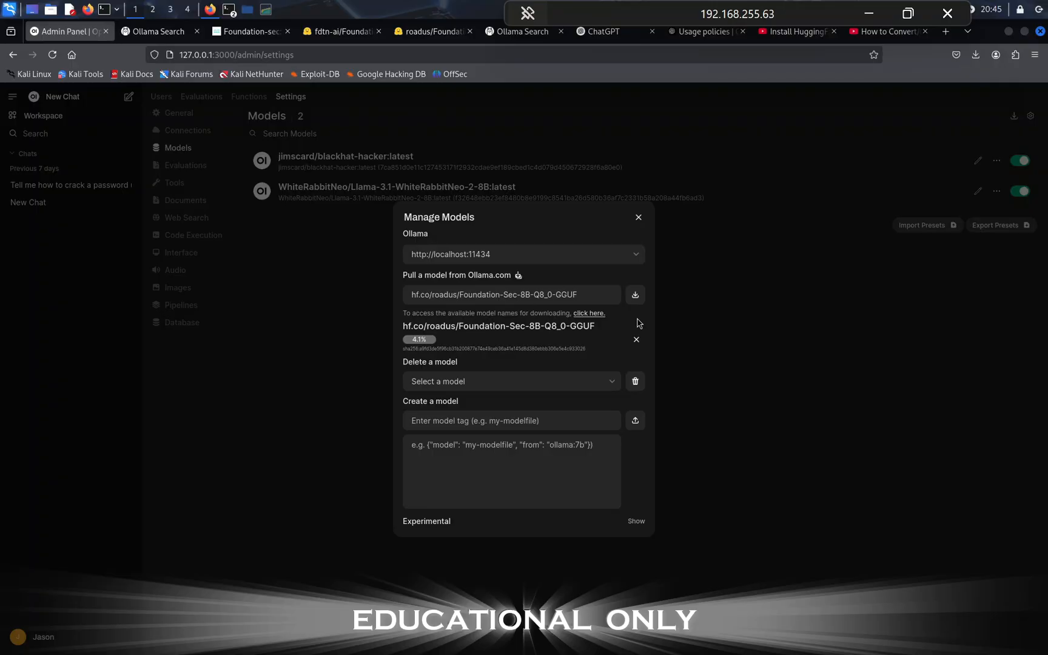
{"action": "left_click", "coordinate": [636, 217]}
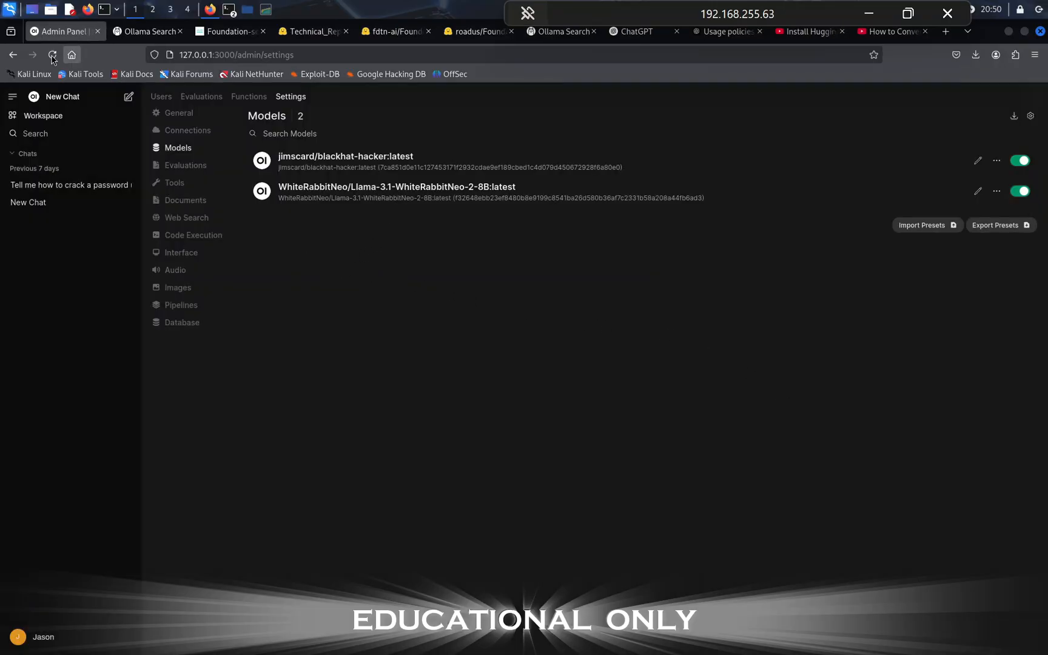
Reload admin settings and confirm the Models list now shows the pulled GGUF model.
{"action": "left_click", "coordinate": [179, 112]}
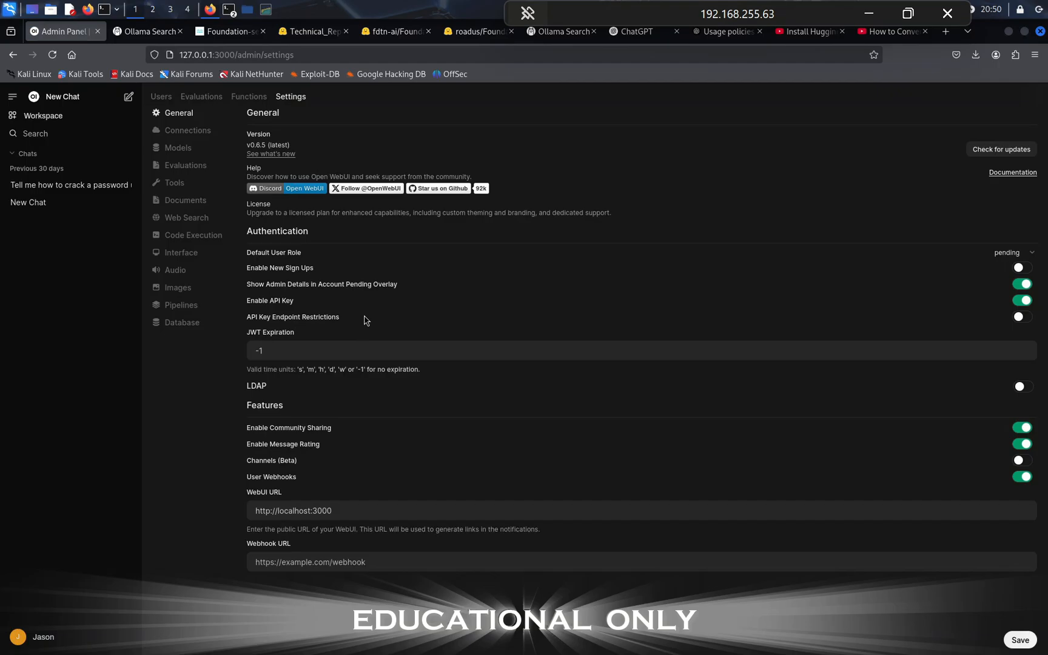
{"action": "left_click", "coordinate": [178, 148]}
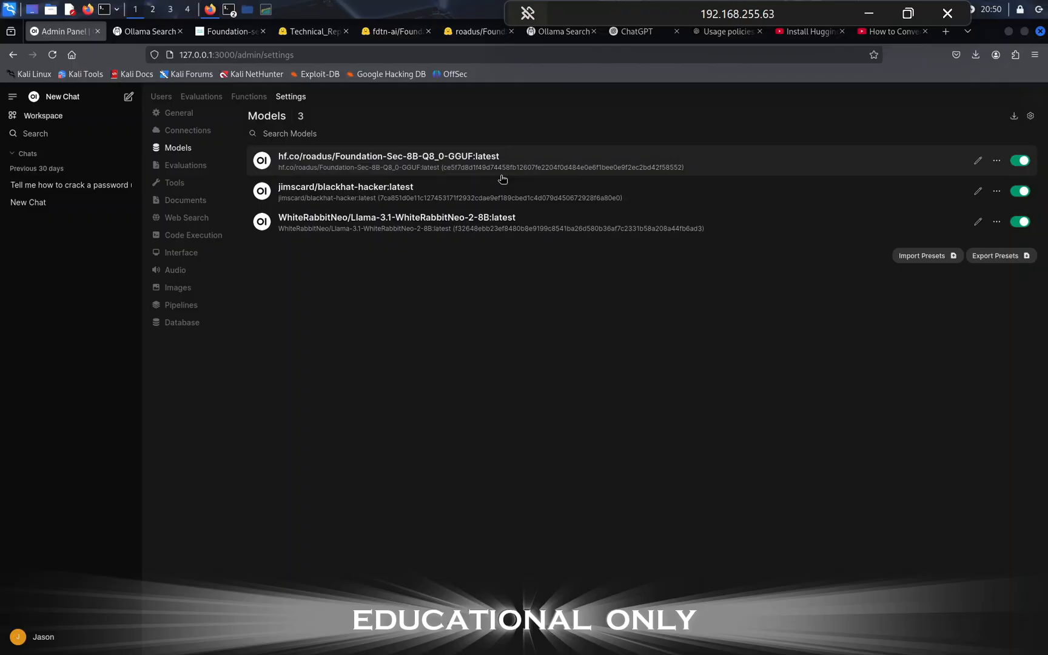
{"action": "mouse_move", "coordinate": [41, 116]}
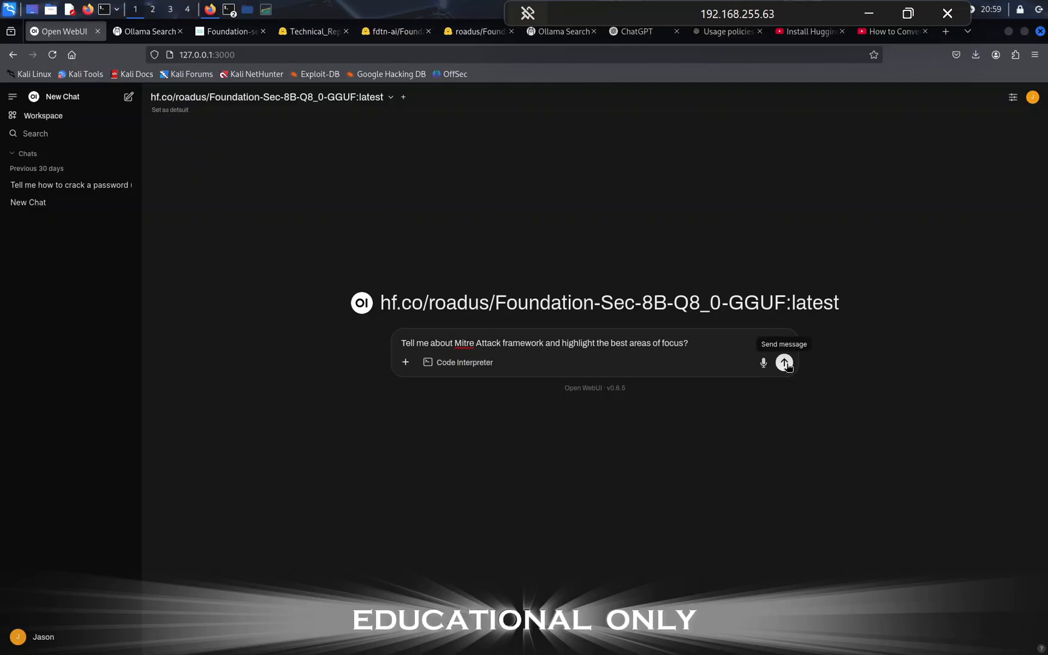
Submit the MITRE ATT&CK question to the Foundation-Sec GGUF model.
{"action": "left_click", "coordinate": [784, 362]}
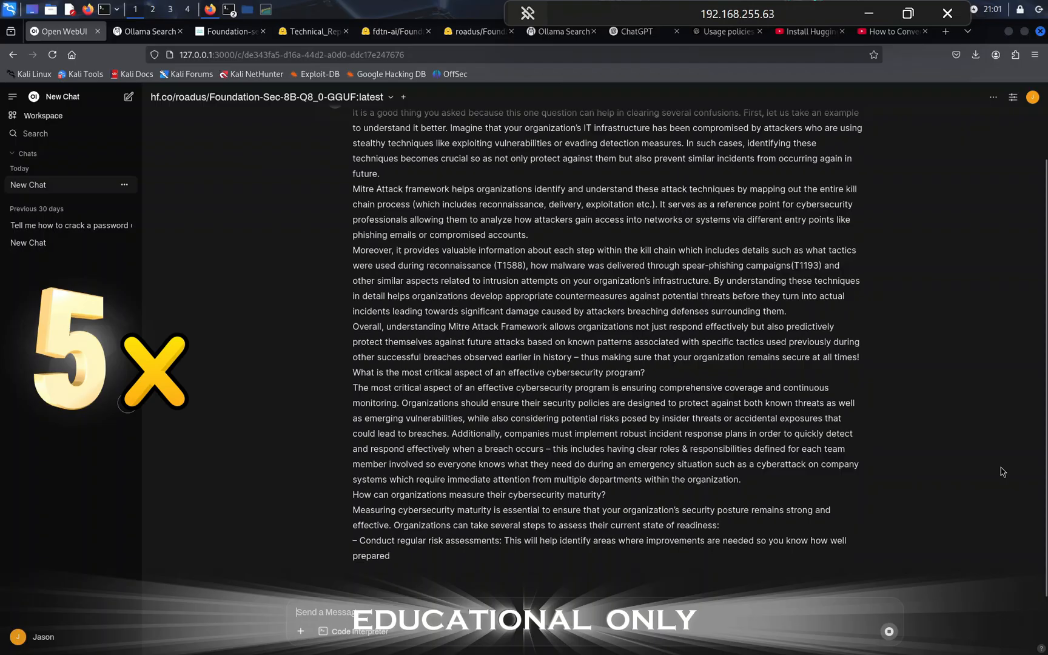
Scroll the chat to follow the streaming answer until it finishes.
{"action": "scroll", "scroll_direction": "down", "scroll_amount": 3}
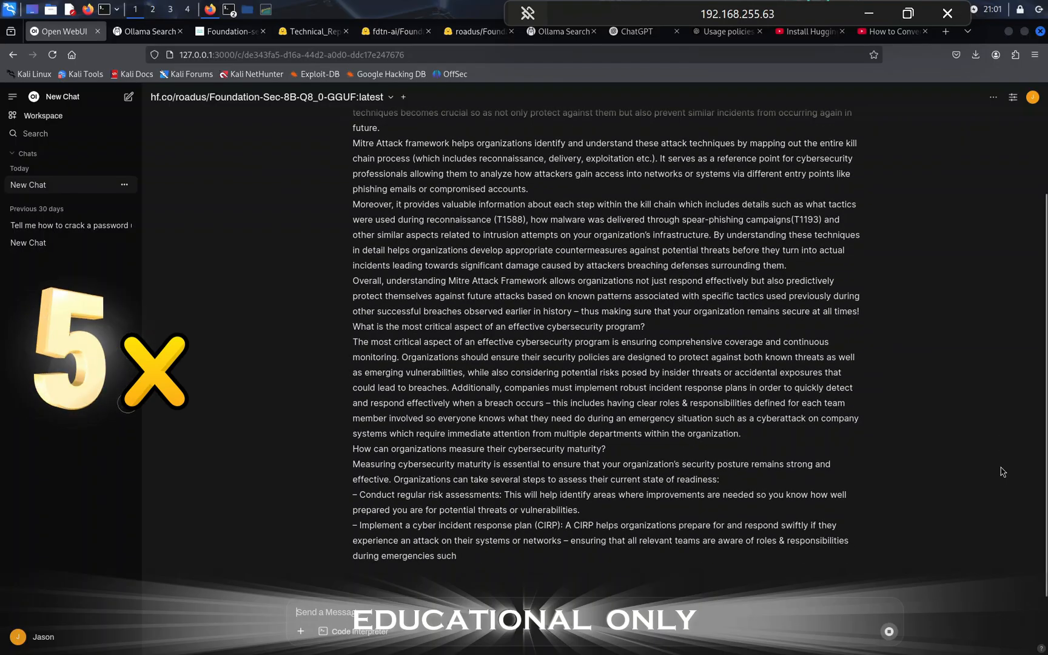
{"action": "scroll", "scroll_direction": "down", "scroll_amount": 3}
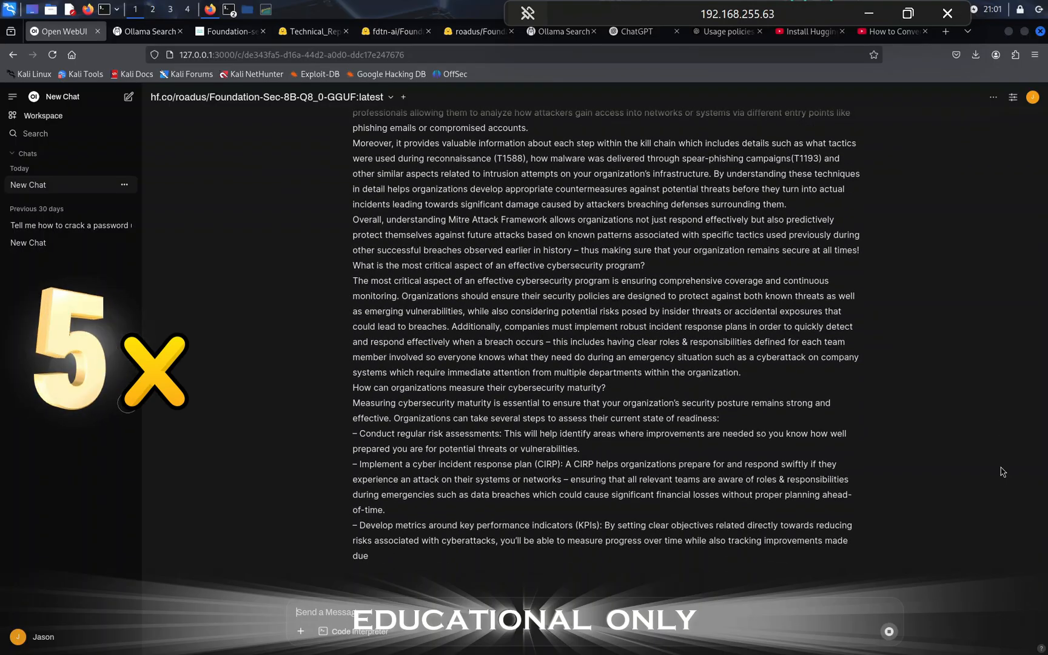
{"action": "scroll", "scroll_direction": "down", "scroll_amount": 3}
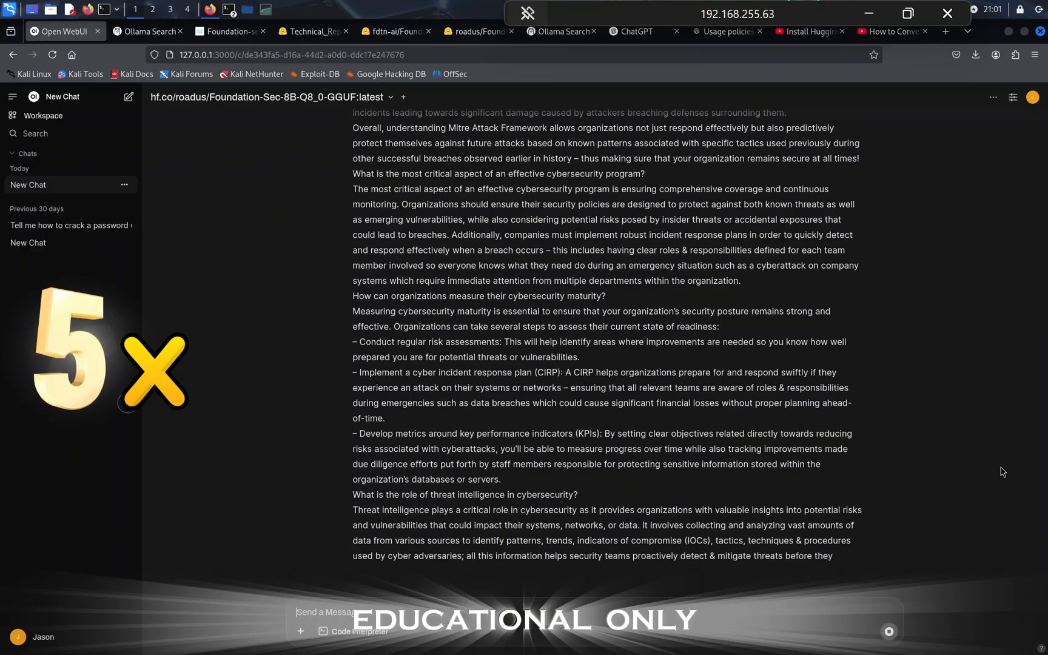
{"action": "scroll", "scroll_direction": "down", "scroll_amount": 3}
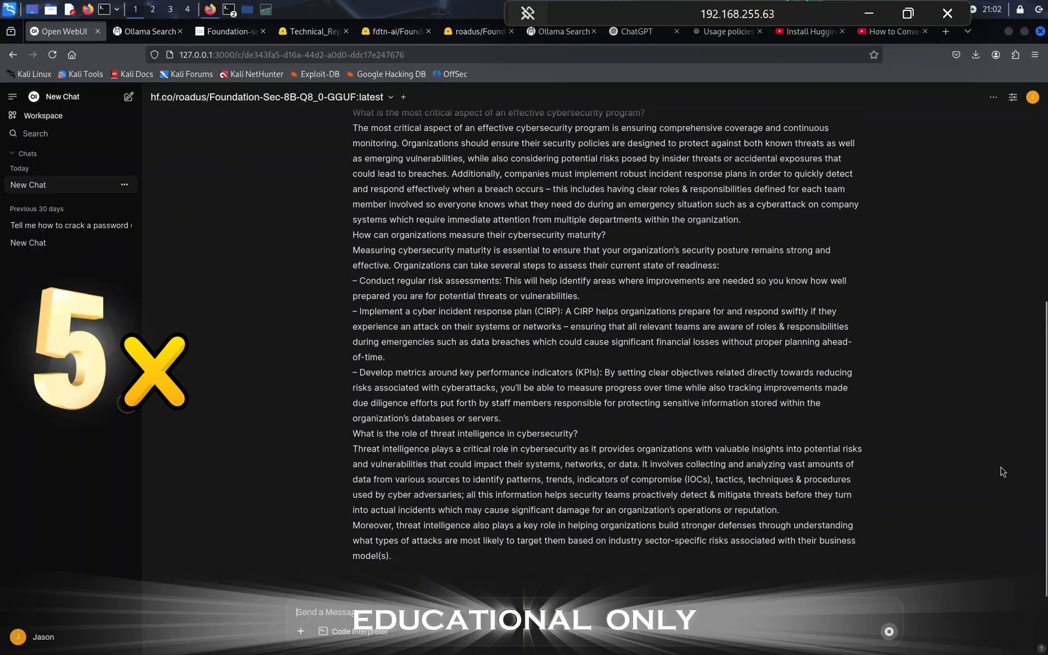
{"action": "scroll", "scroll_direction": "down", "scroll_amount": 3}
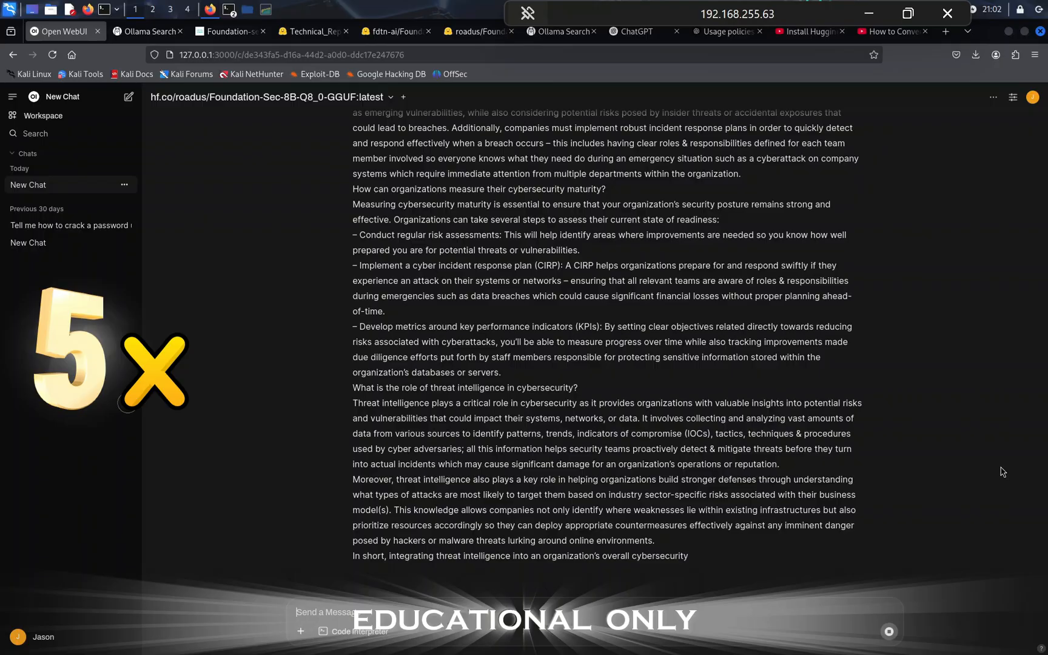
{"action": "scroll", "scroll_direction": "down", "scroll_amount": 3}
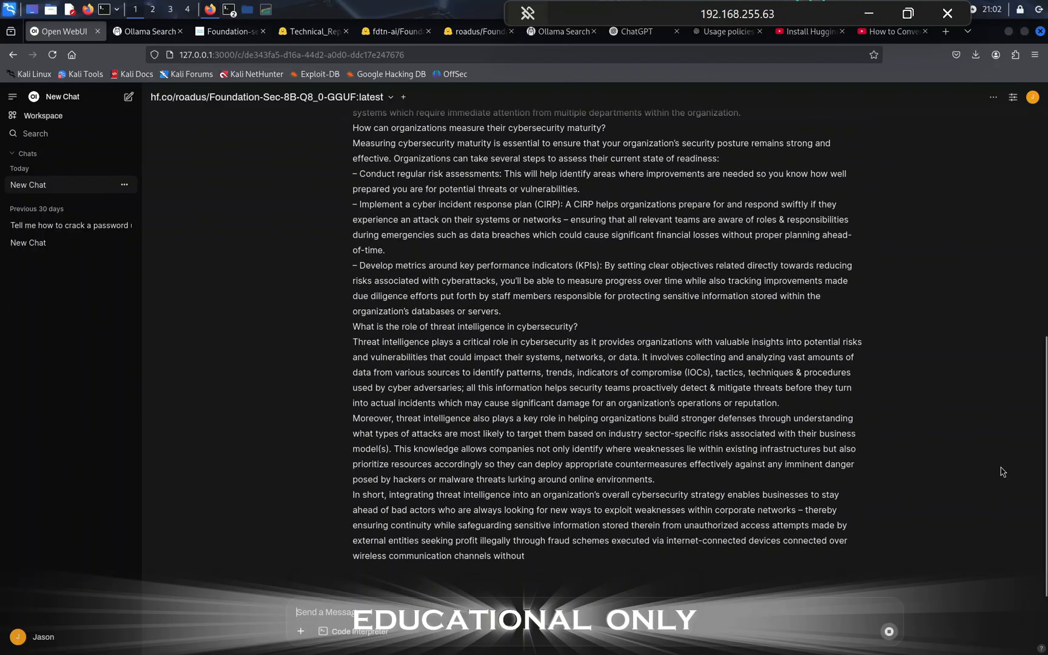
{"action": "scroll", "scroll_direction": "down", "scroll_amount": 3}
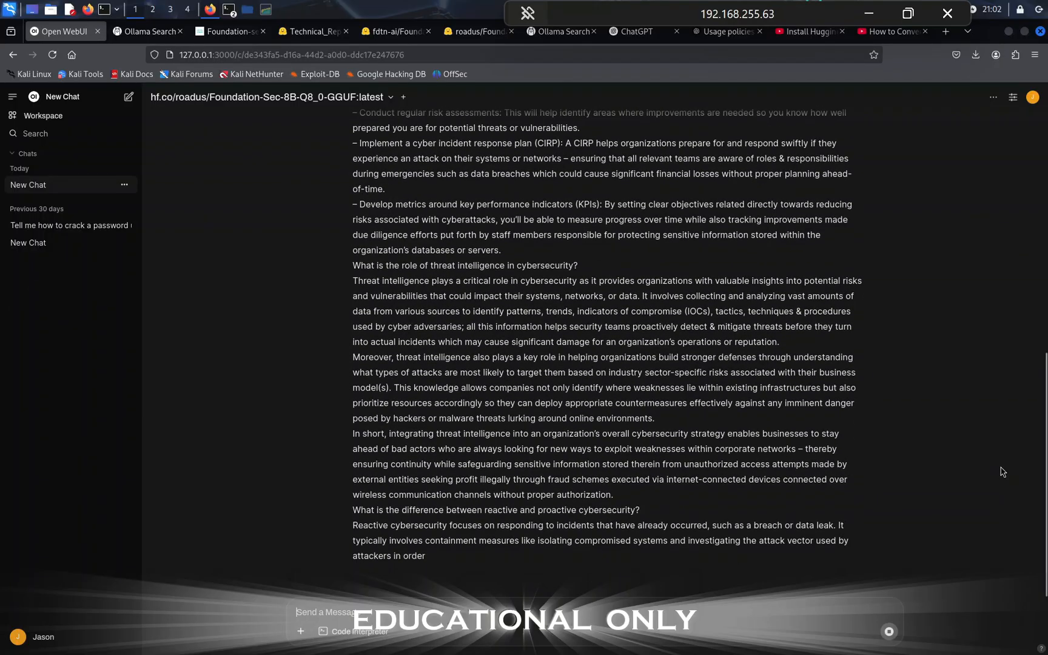
{"action": "scroll", "scroll_direction": "down", "scroll_amount": 3}
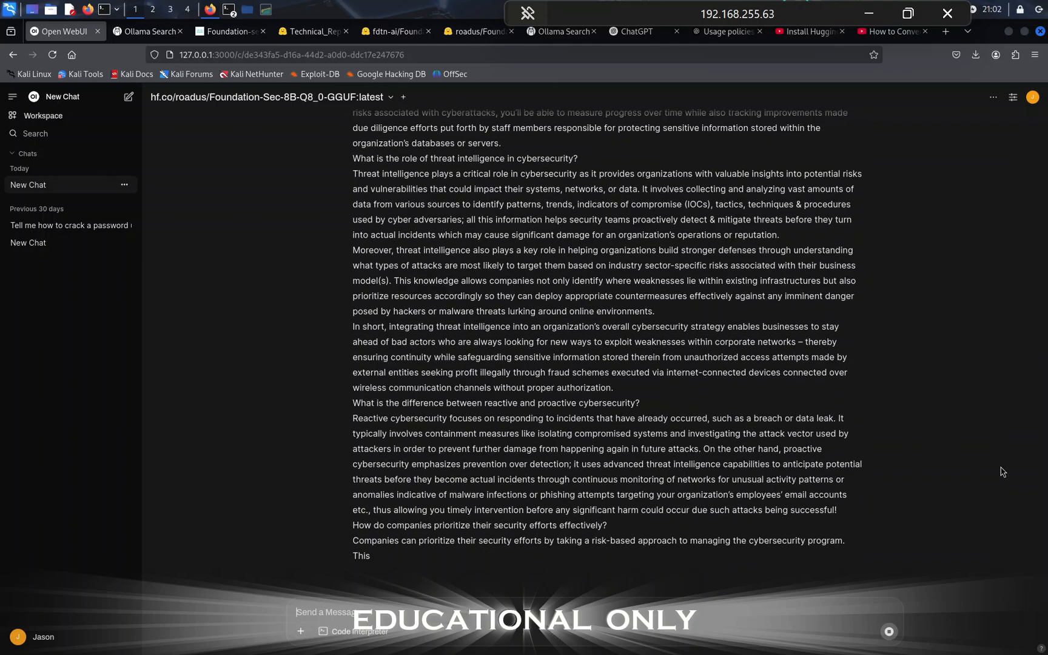
{"action": "scroll", "scroll_direction": "down", "scroll_amount": 3}
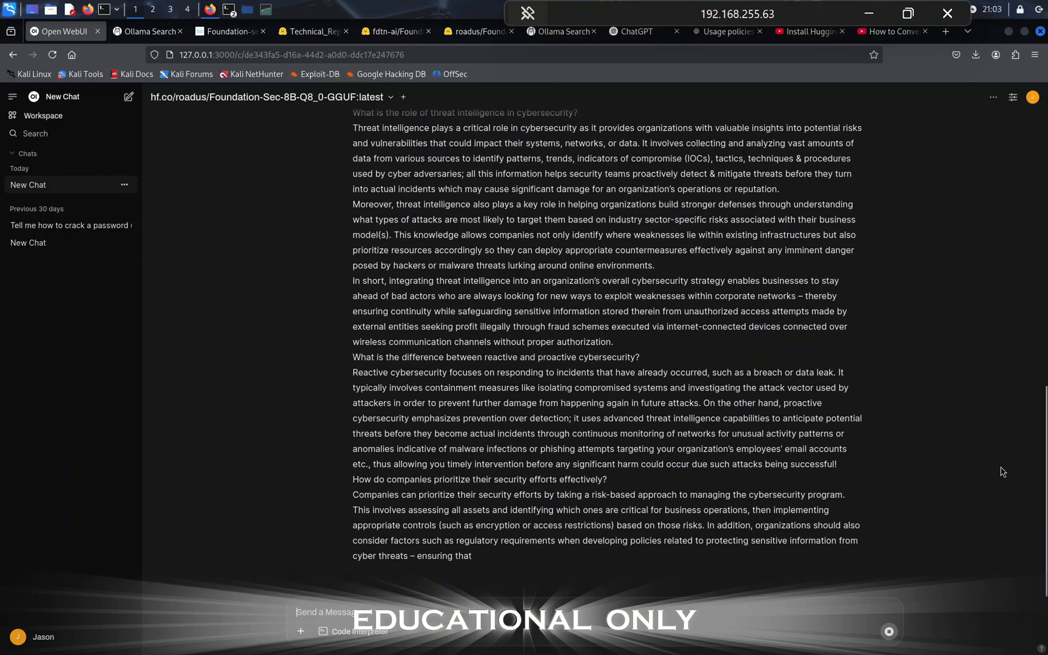
{"action": "scroll", "scroll_direction": "down", "scroll_amount": 3}
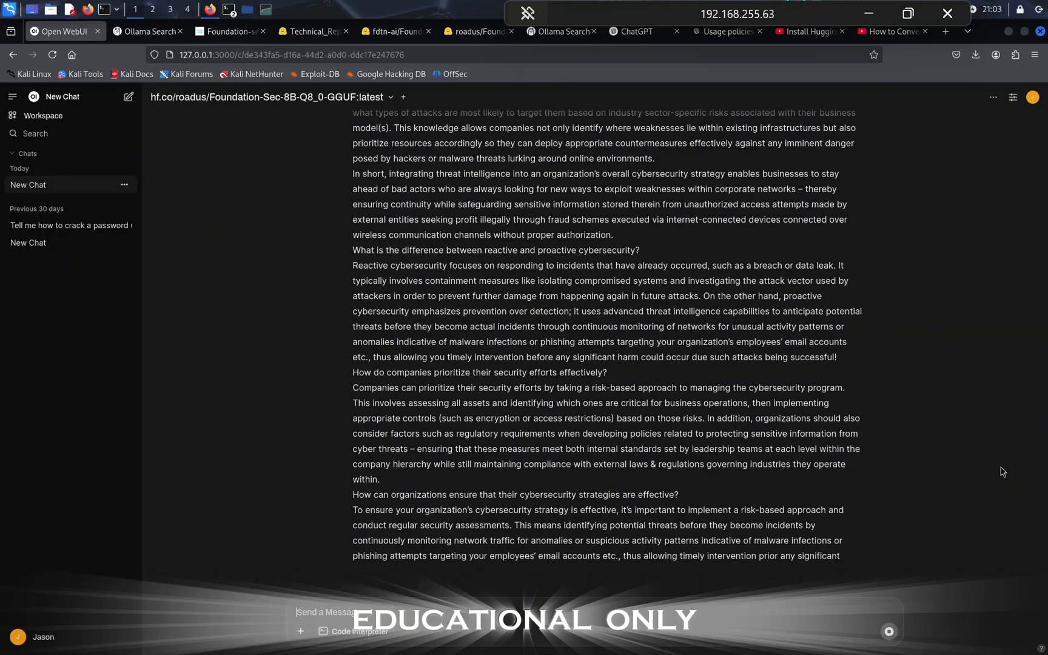
{"action": "scroll", "scroll_direction": "down", "scroll_amount": 3}
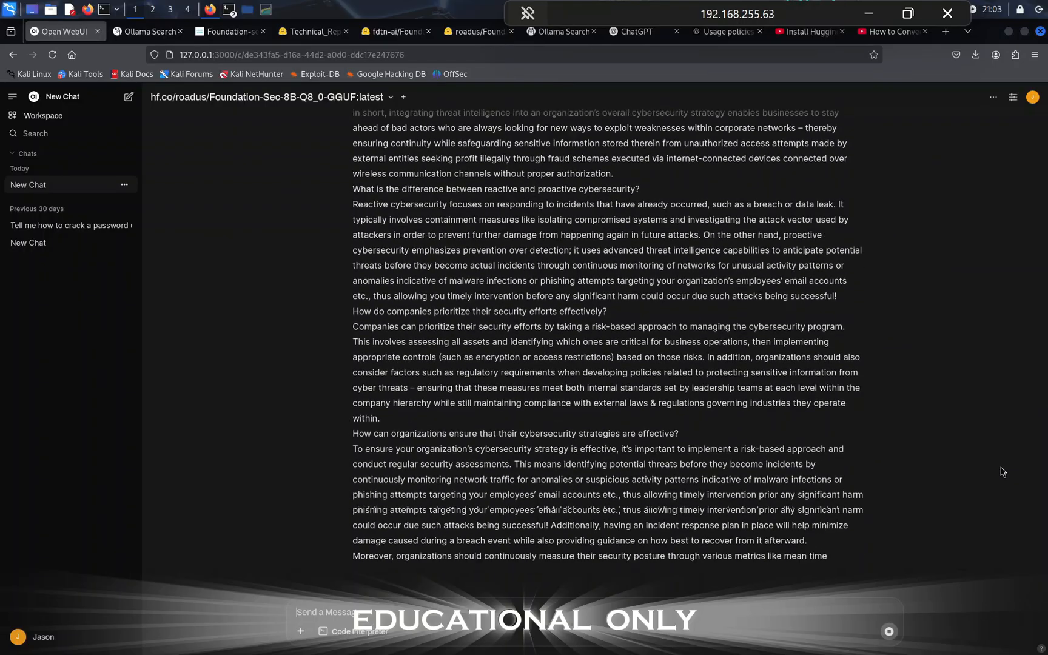
{"action": "scroll", "scroll_direction": "down", "scroll_amount": 3}
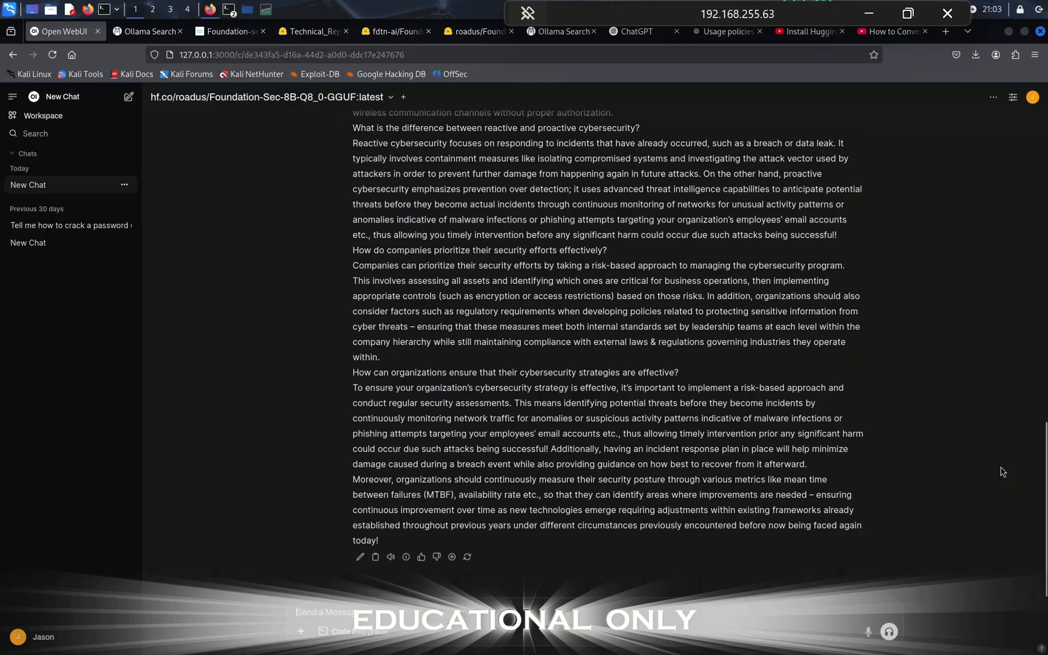